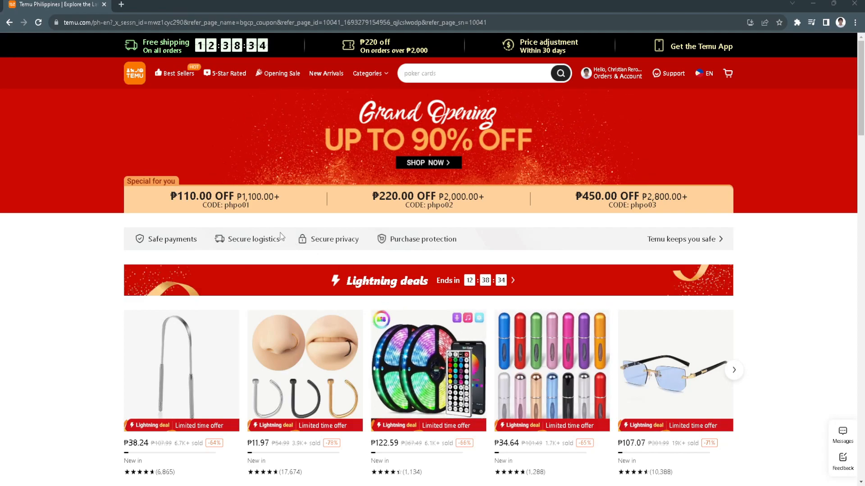
{"action": "mouse_move", "coordinate": [184, 2]}
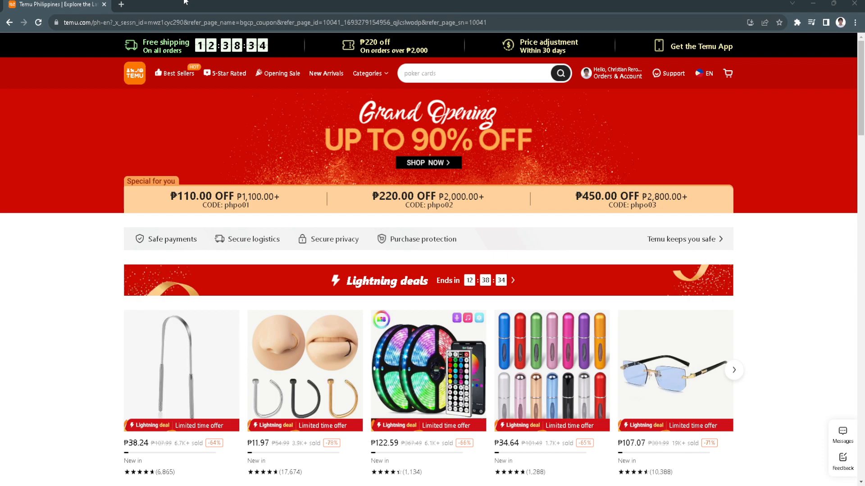
{"action": "mouse_move", "coordinate": [716, 205]}
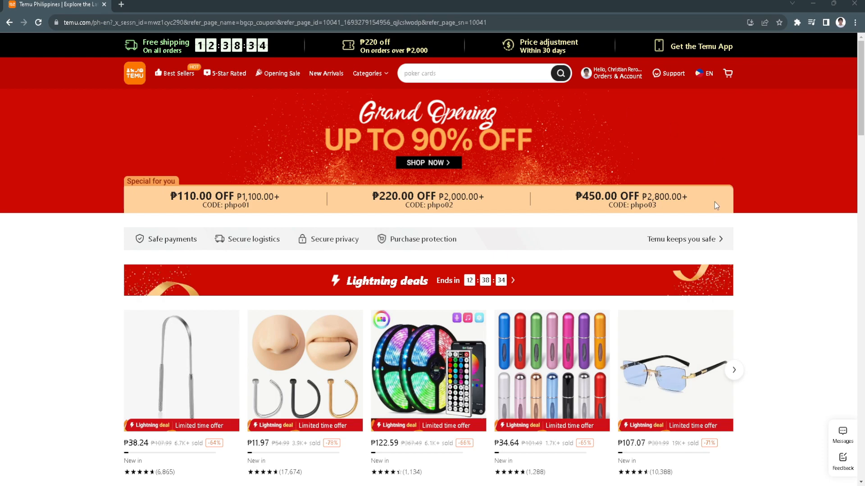
{"action": "mouse_move", "coordinate": [710, 204]}
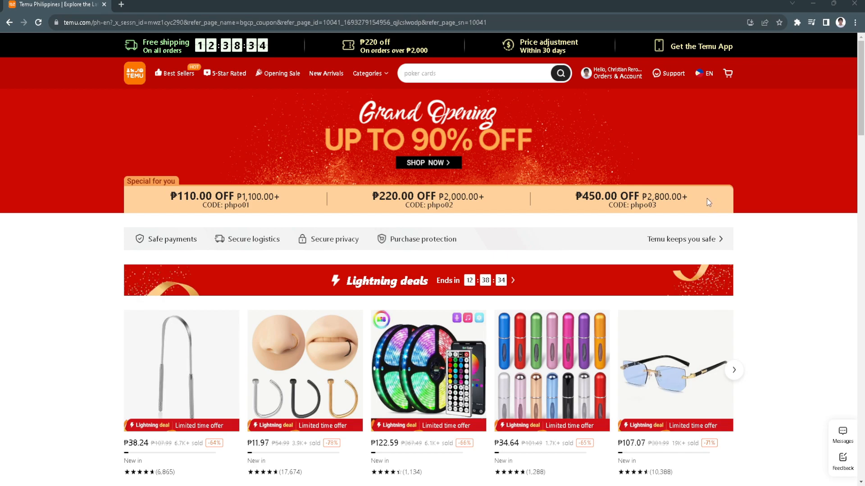
{"action": "mouse_move", "coordinate": [593, 76]}
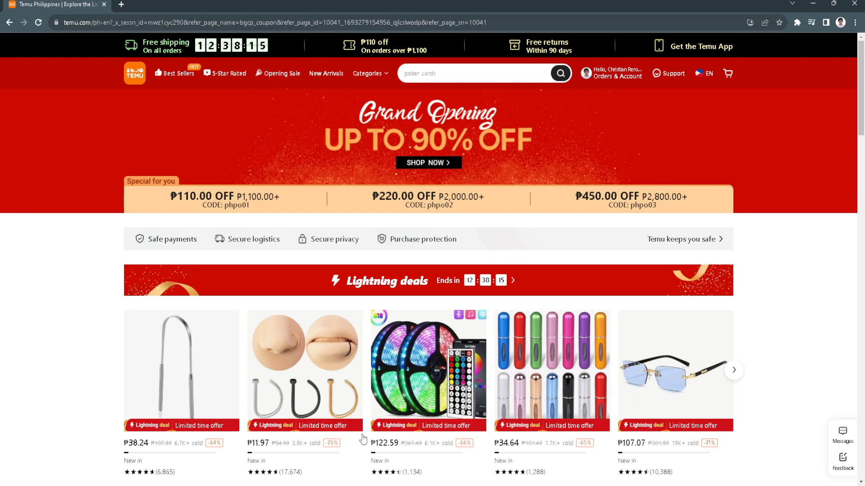
{"action": "mouse_move", "coordinate": [75, 303]}
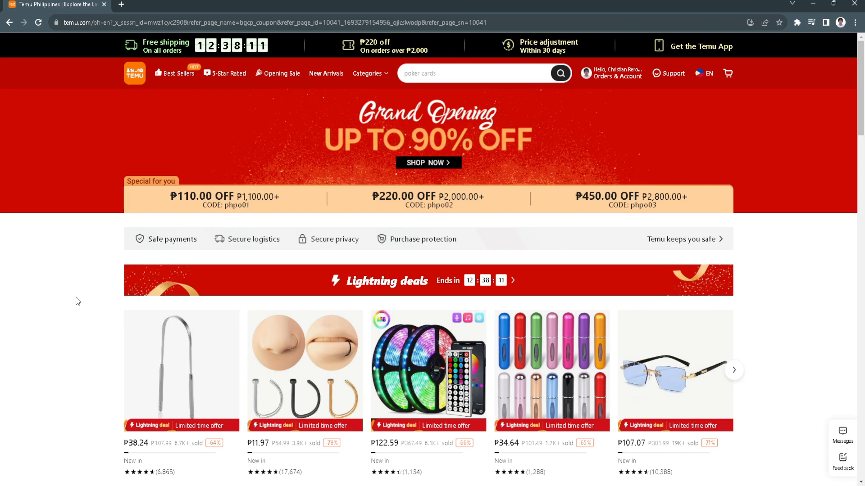
{"action": "mouse_move", "coordinate": [220, 258]}
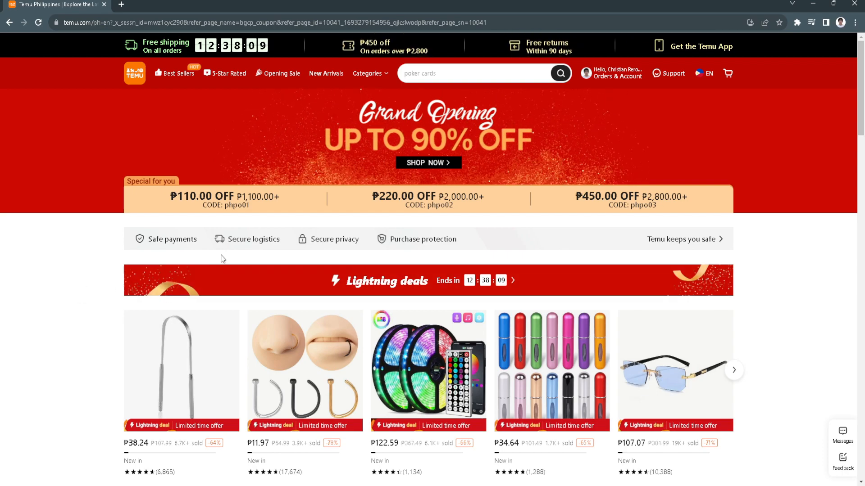
{"action": "mouse_move", "coordinate": [250, 263]}
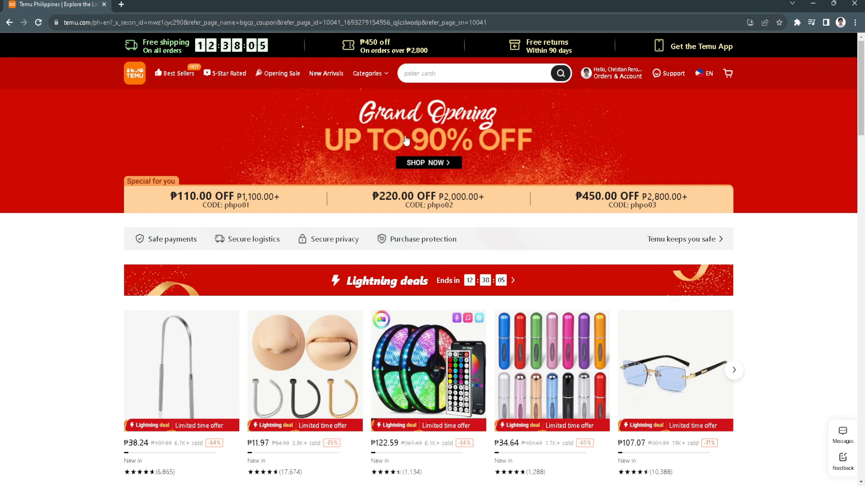
{"action": "mouse_move", "coordinate": [496, 136]}
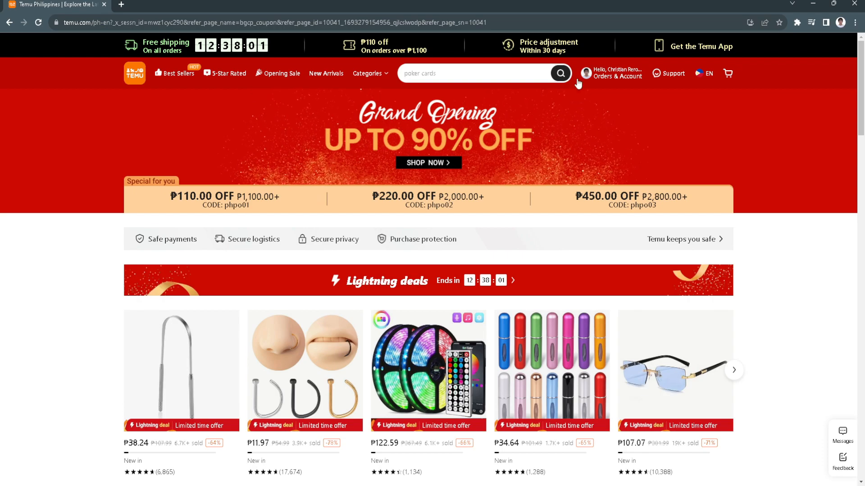
Step: Open the account dropdown from Orders & Account and go to Coupons & offers
{"action": "left_click", "coordinate": [611, 73]}
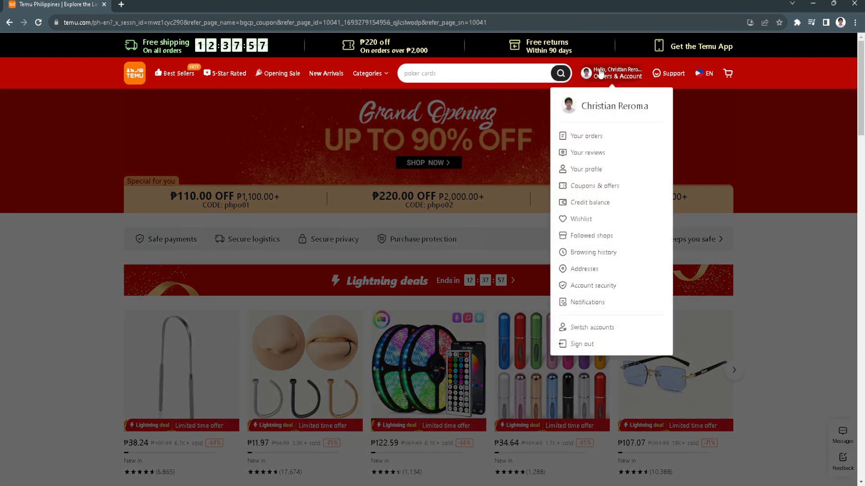
{"action": "mouse_move", "coordinate": [589, 202]}
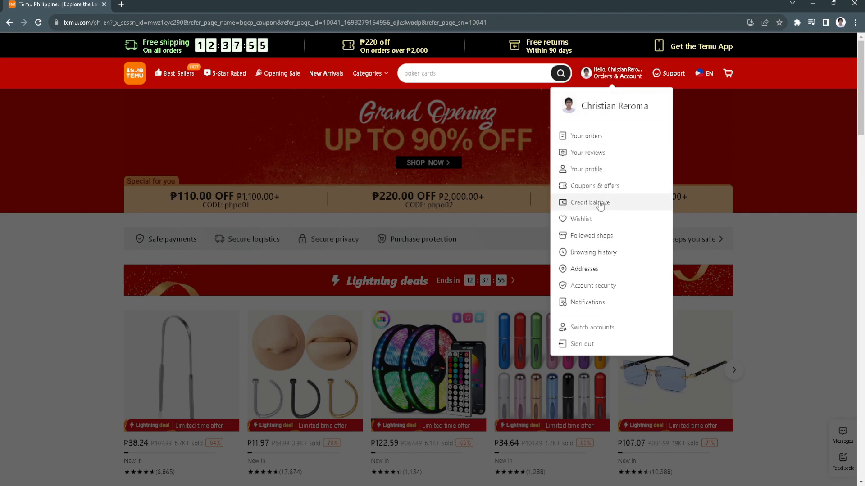
{"action": "mouse_move", "coordinate": [594, 219]}
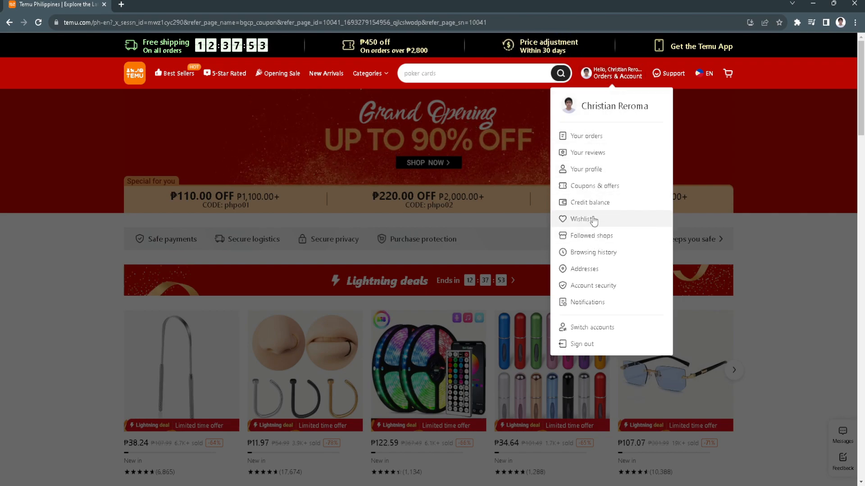
{"action": "mouse_move", "coordinate": [599, 246]}
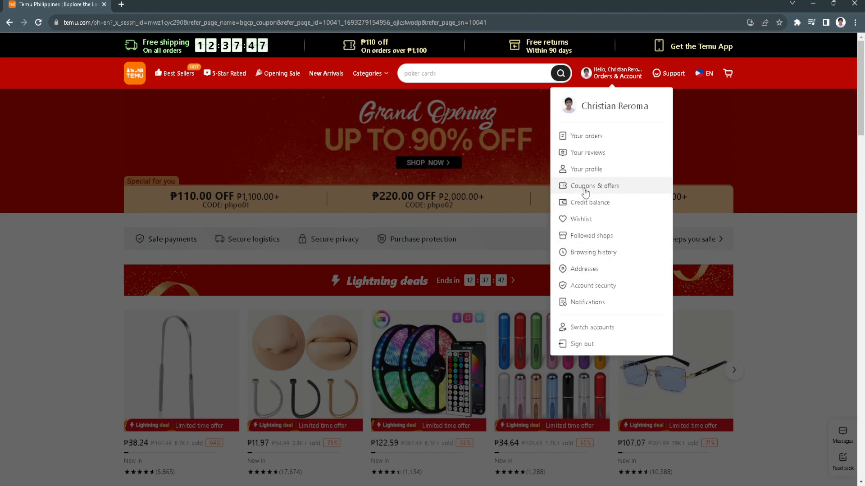
{"action": "left_click", "coordinate": [594, 186]}
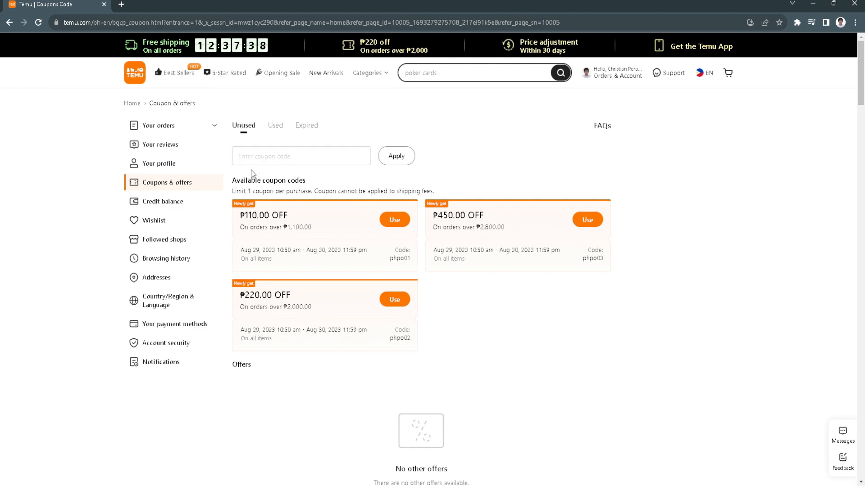
Step: Activate the Enter coupon code box beside the Apply button
{"action": "left_click", "coordinate": [301, 155]}
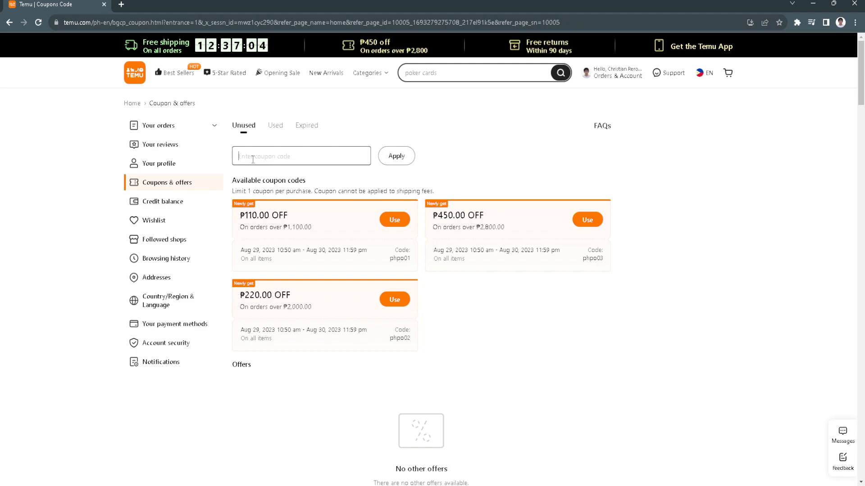
{"action": "mouse_move", "coordinate": [496, 324]}
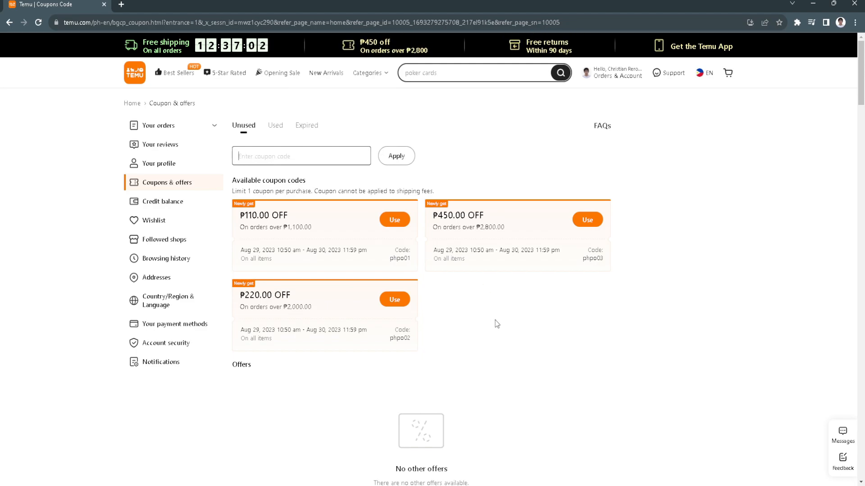
{"action": "mouse_move", "coordinate": [562, 423]}
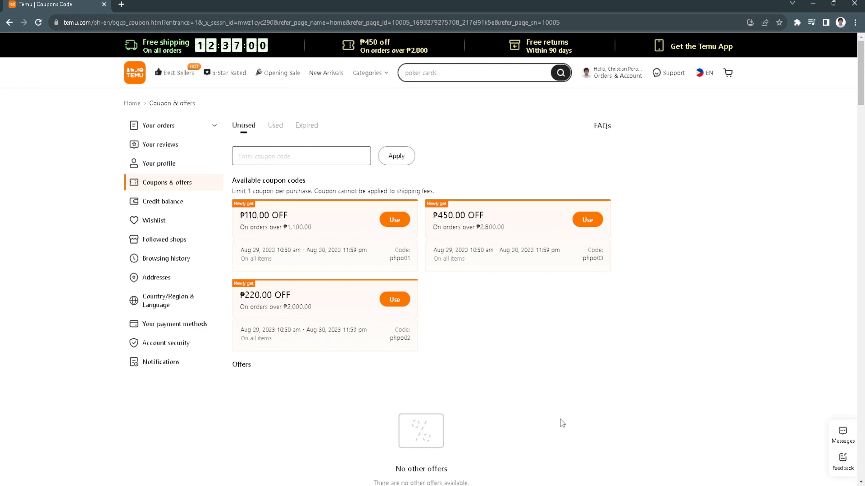